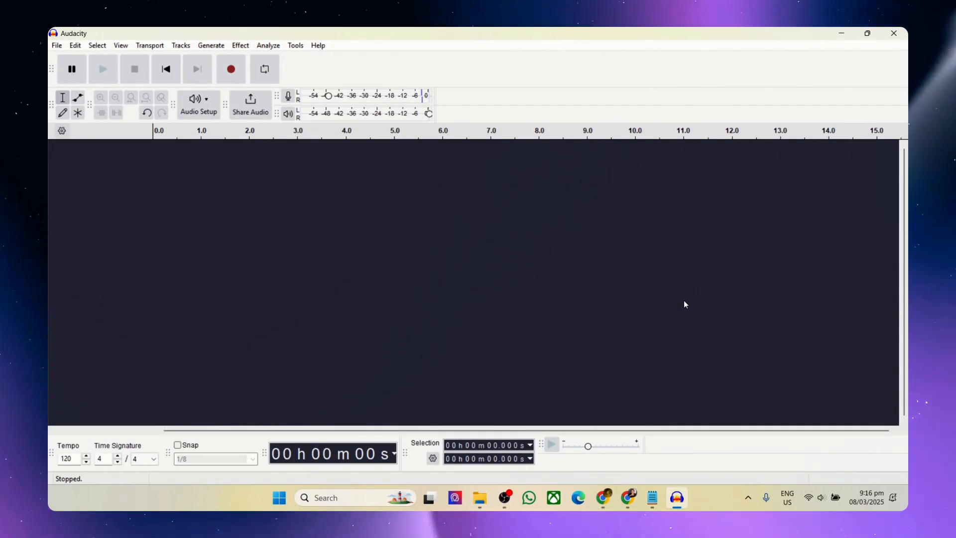
pyautogui.moveTo(690, 296)
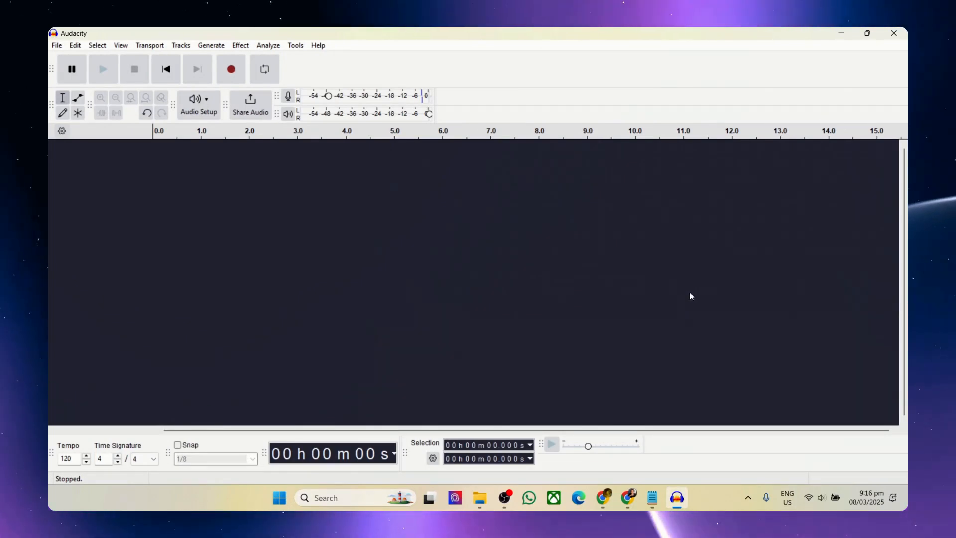
pyautogui.moveTo(675, 295)
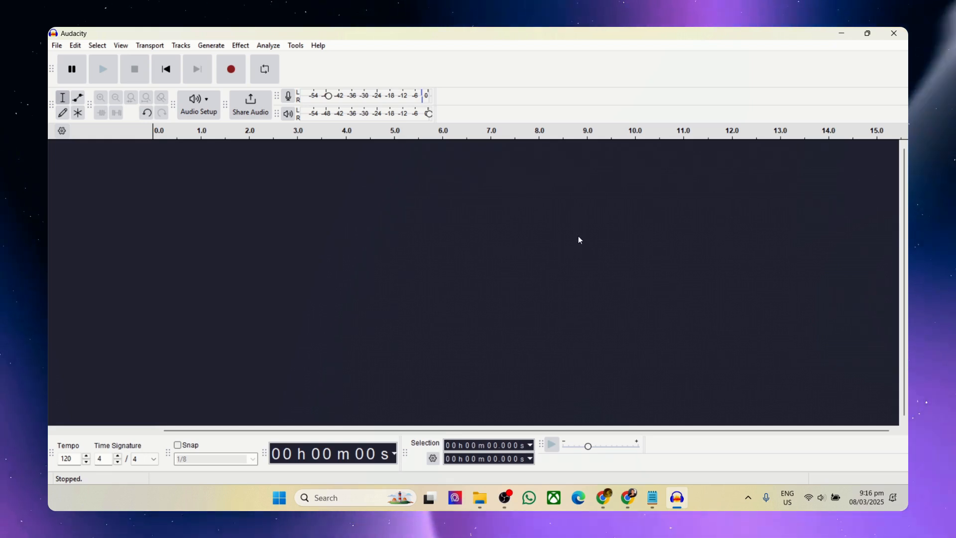
pyautogui.moveTo(590, 243)
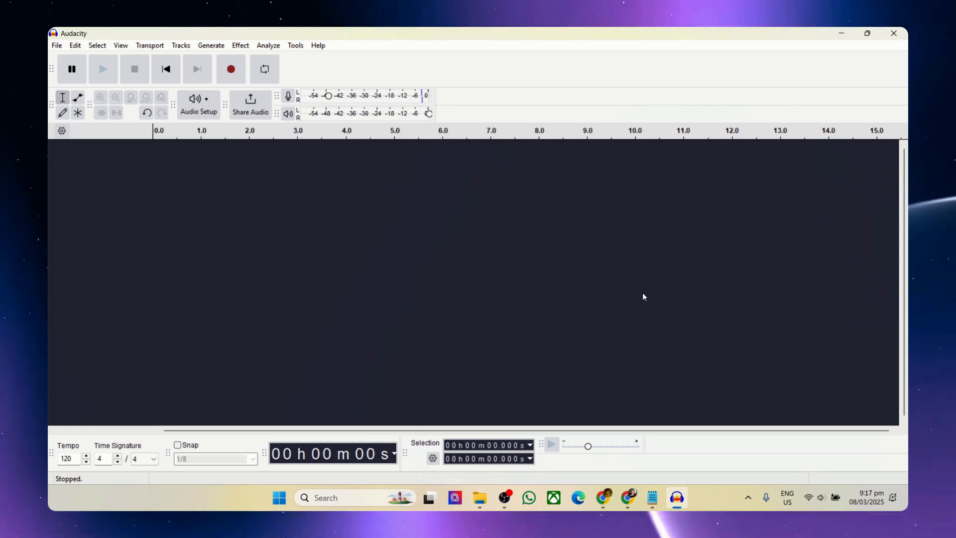
pyautogui.moveTo(646, 294)
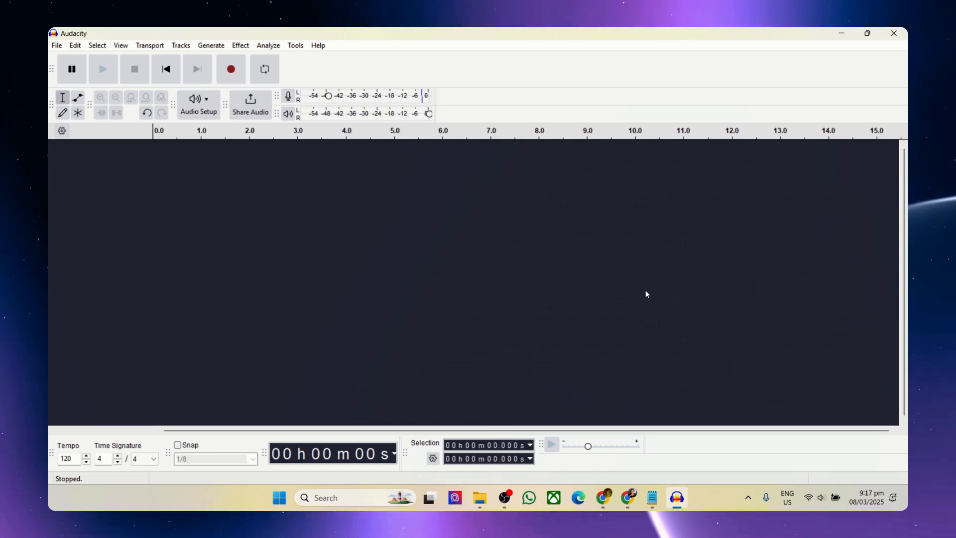
pyautogui.moveTo(641, 251)
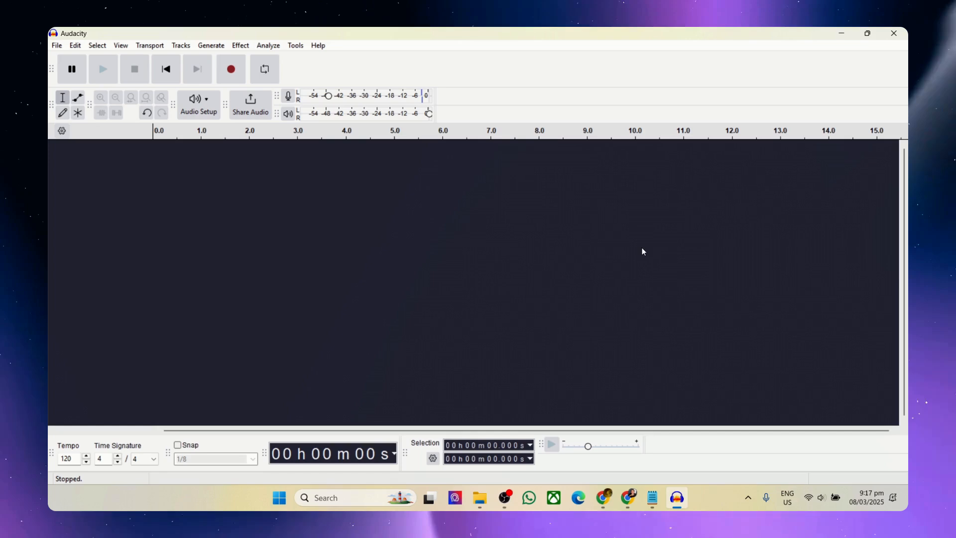
pyautogui.moveTo(563, 224)
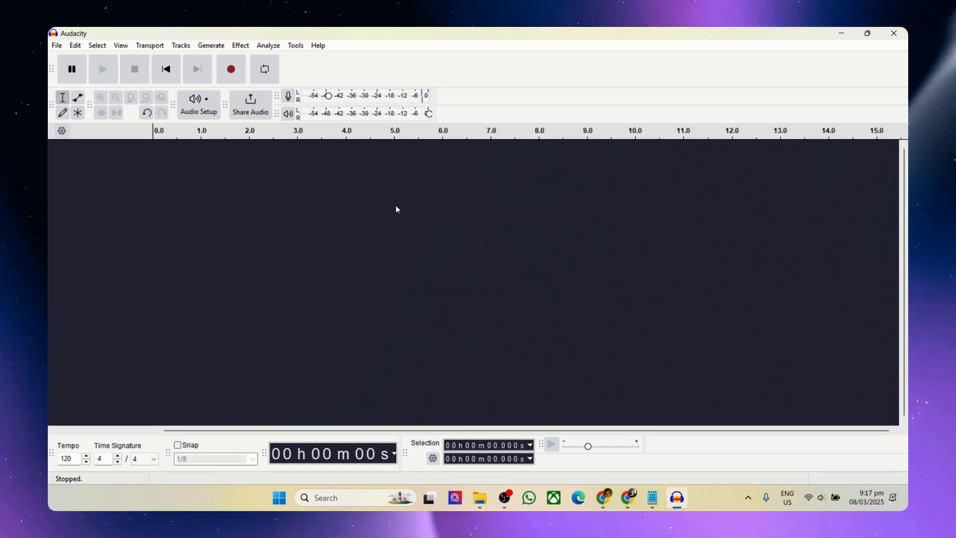
pyautogui.moveTo(325, 193)
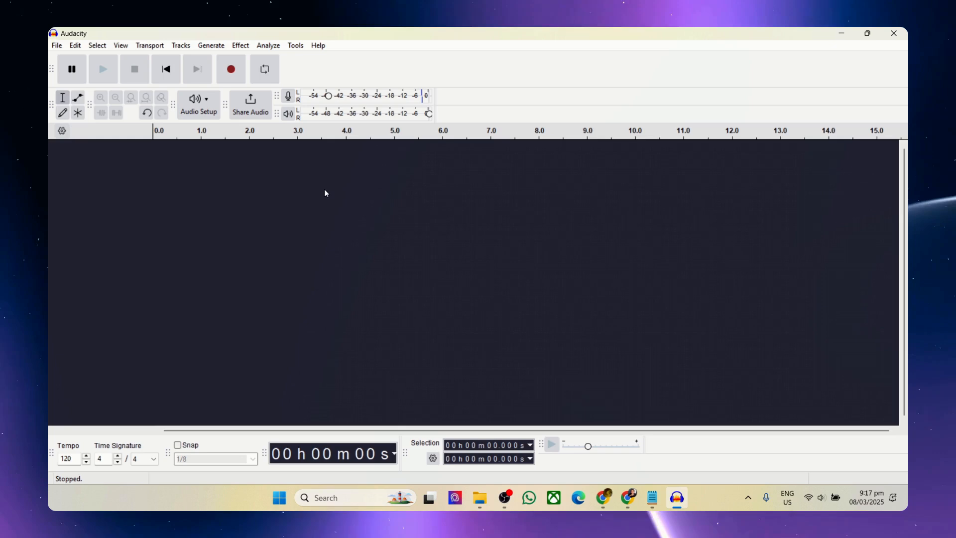
pyautogui.moveTo(336, 177)
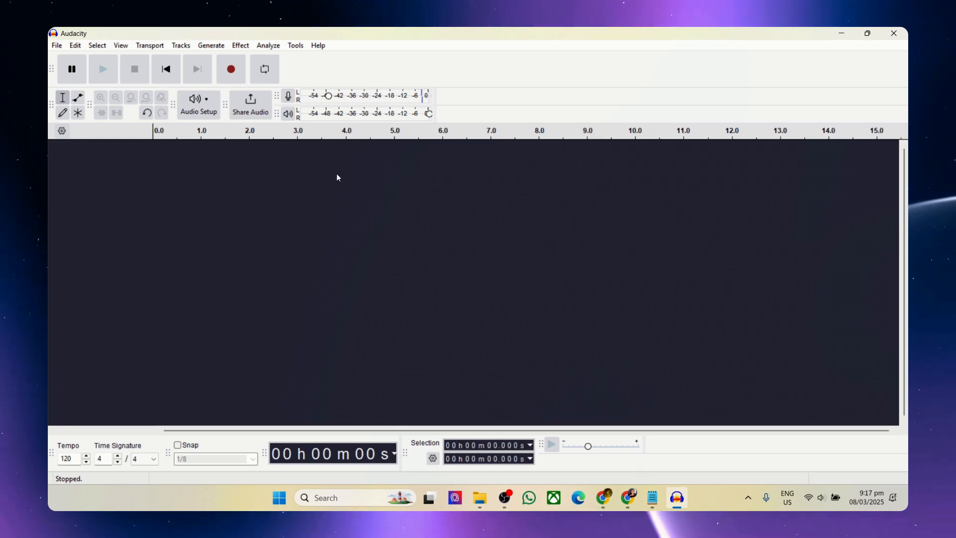
pyautogui.moveTo(285, 158)
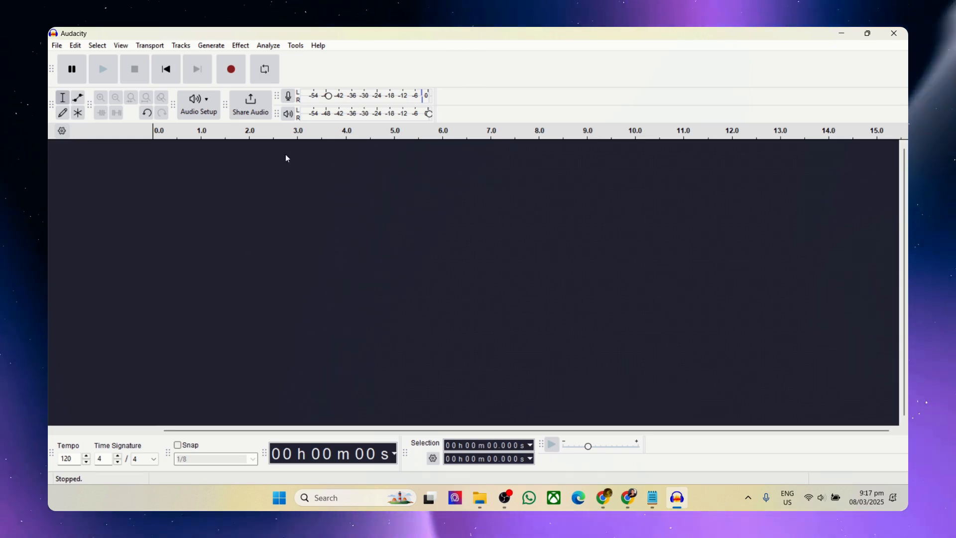
# Step: Check the audio host and recording device options, then record about eight seconds of system audio
pyautogui.click(198, 101)
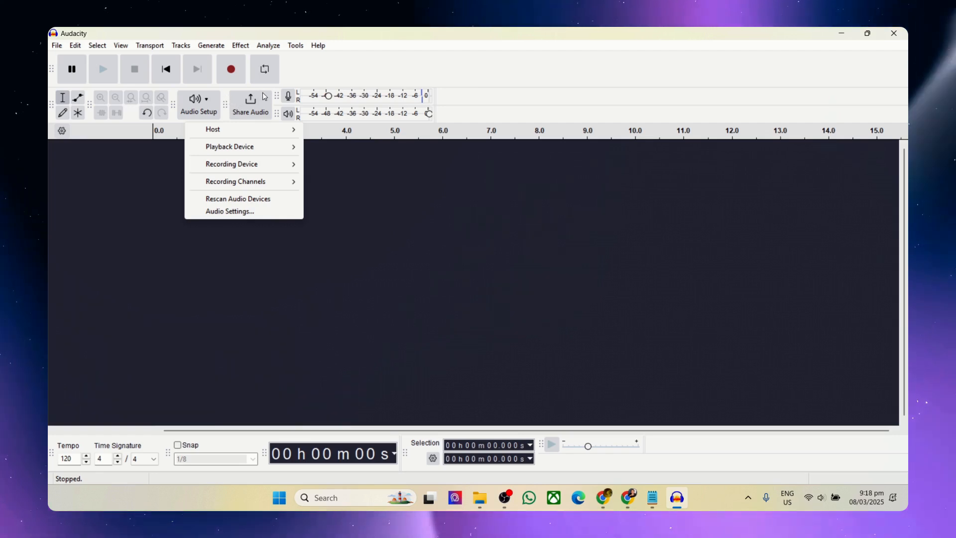
pyautogui.click(212, 128)
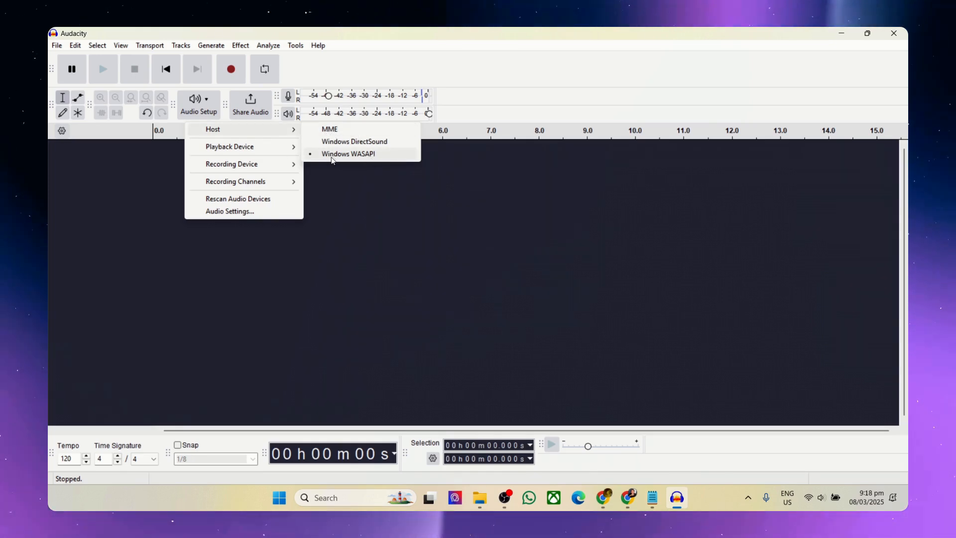
pyautogui.click(231, 163)
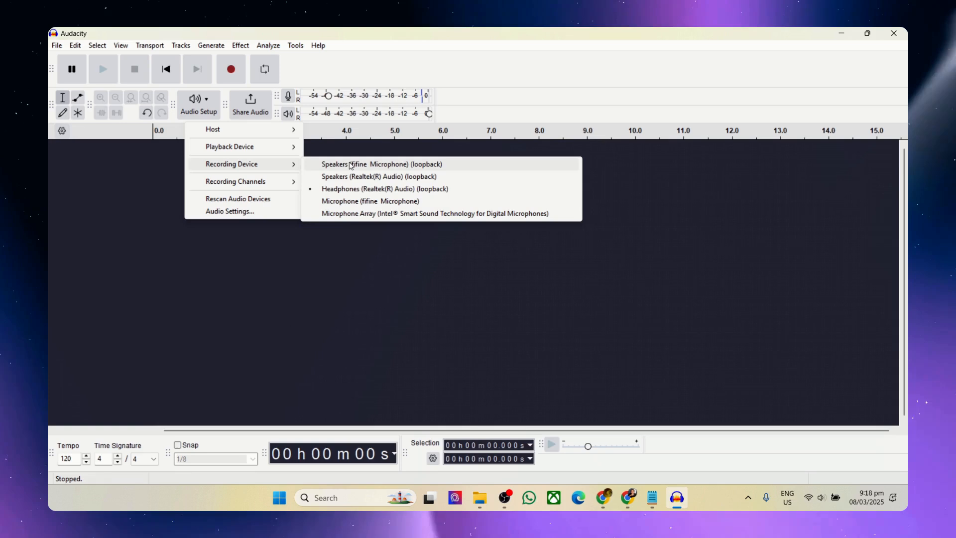
pyautogui.moveTo(378, 176)
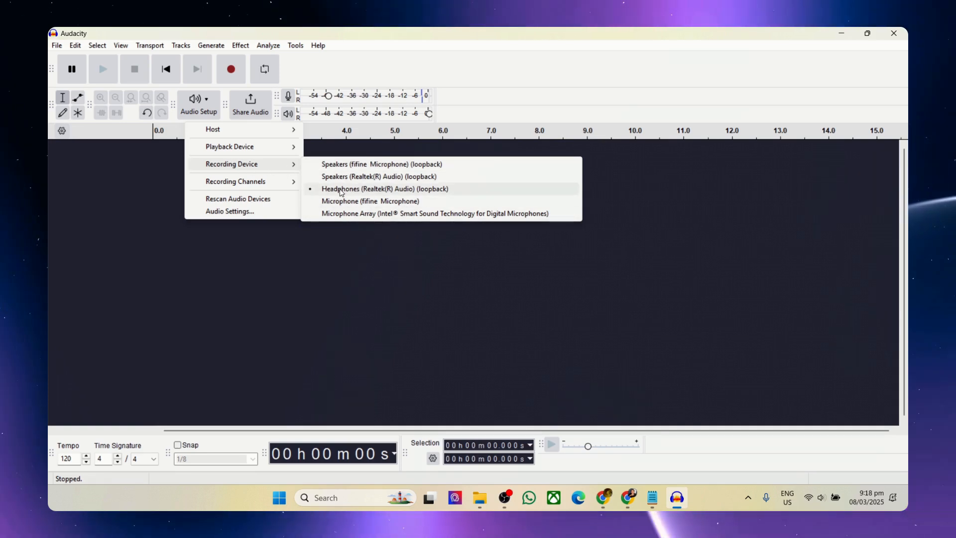
pyautogui.moveTo(374, 194)
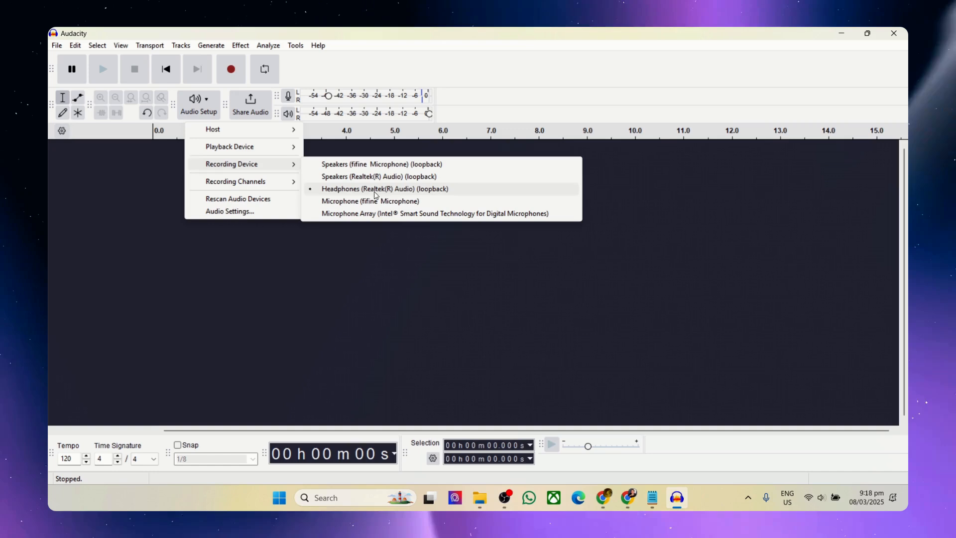
pyautogui.moveTo(370, 192)
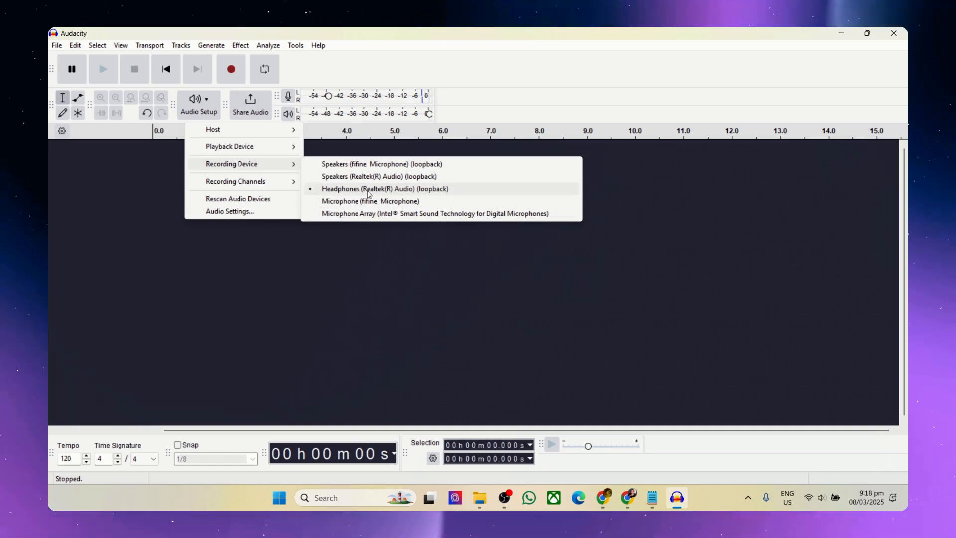
pyautogui.moveTo(234, 181)
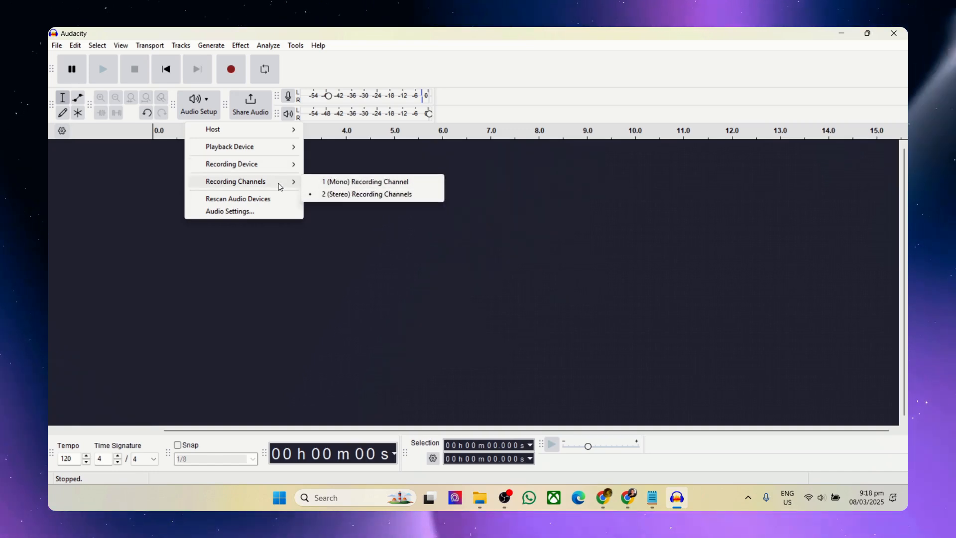
pyautogui.moveTo(365, 181)
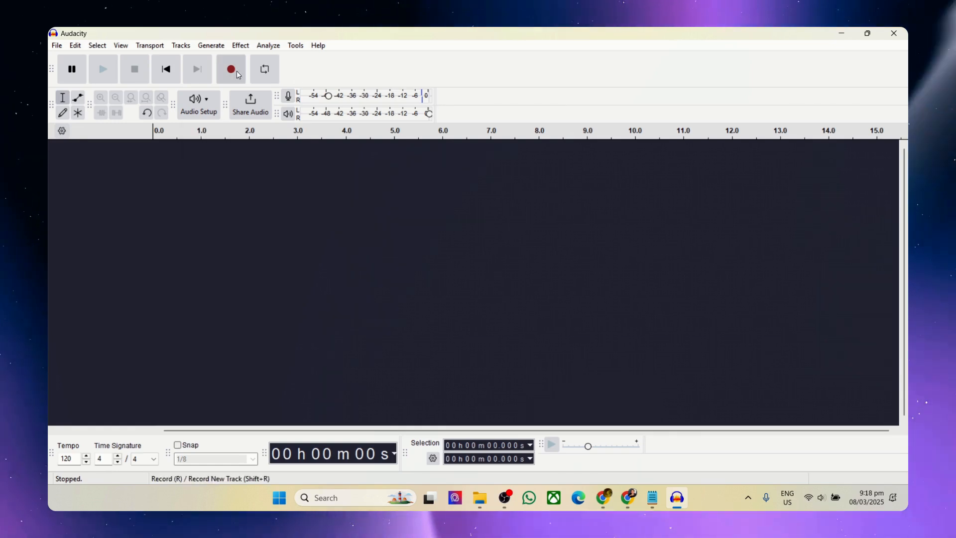
pyautogui.click(230, 68)
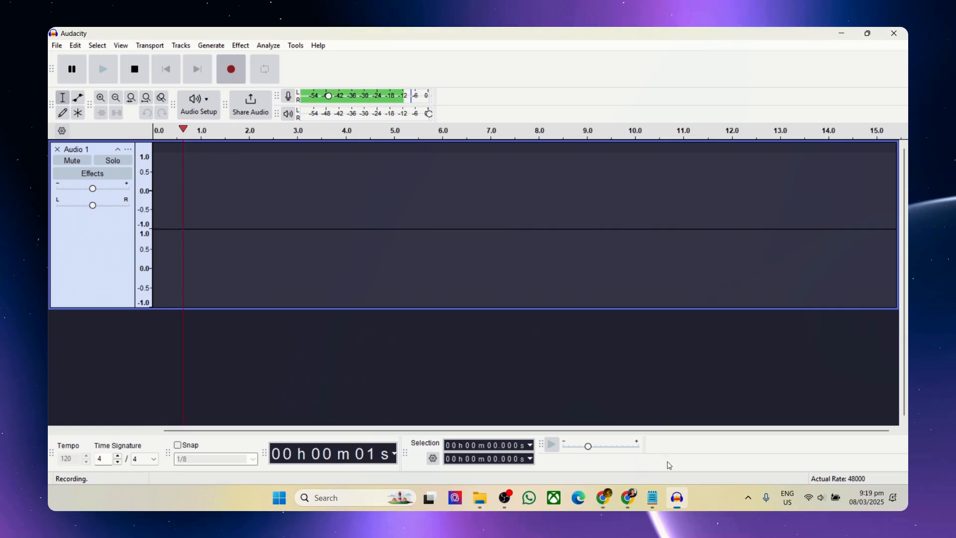
pyautogui.click(133, 68)
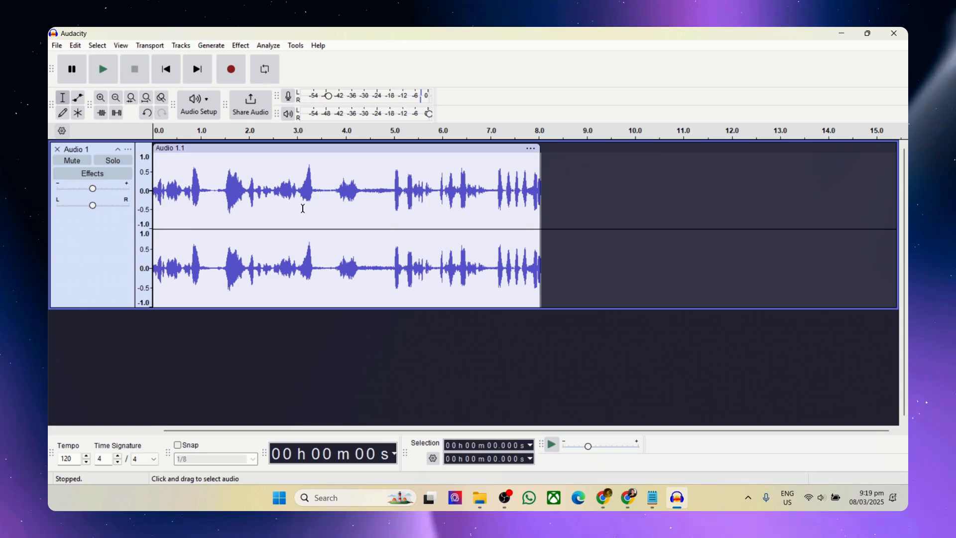
pyautogui.moveTo(493, 423)
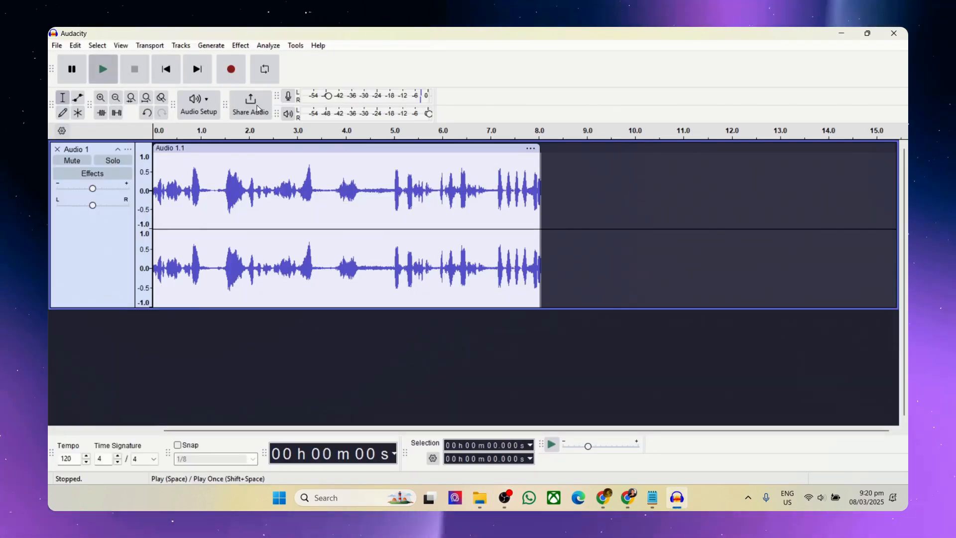
pyautogui.click(102, 68)
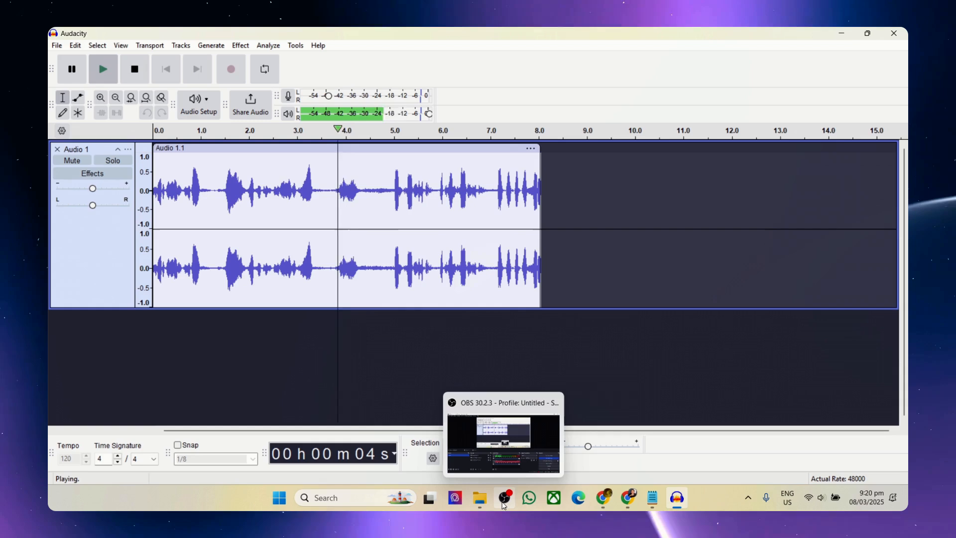
pyautogui.moveTo(529, 207)
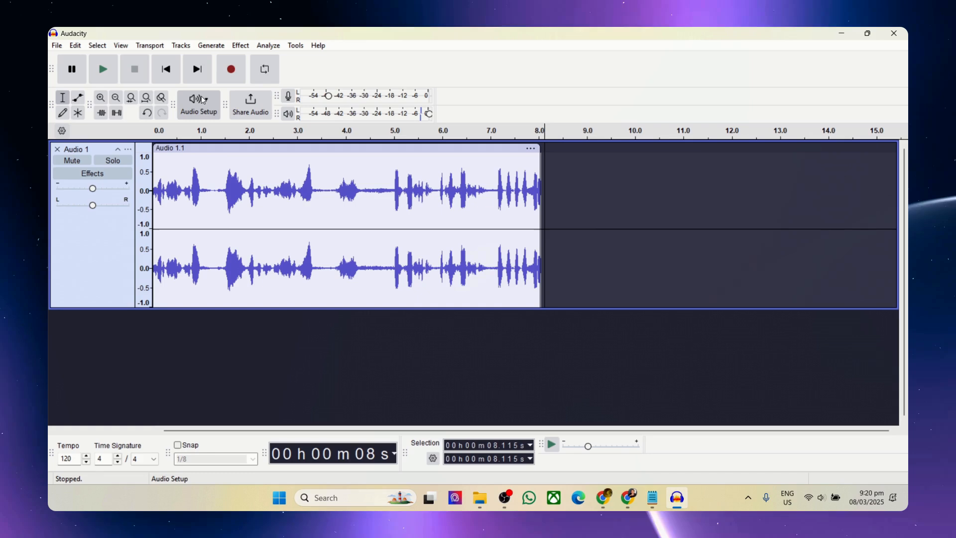
# Step: Switch the recording device to the fifine Microphone and record a six-second clip after the first
pyautogui.click(198, 104)
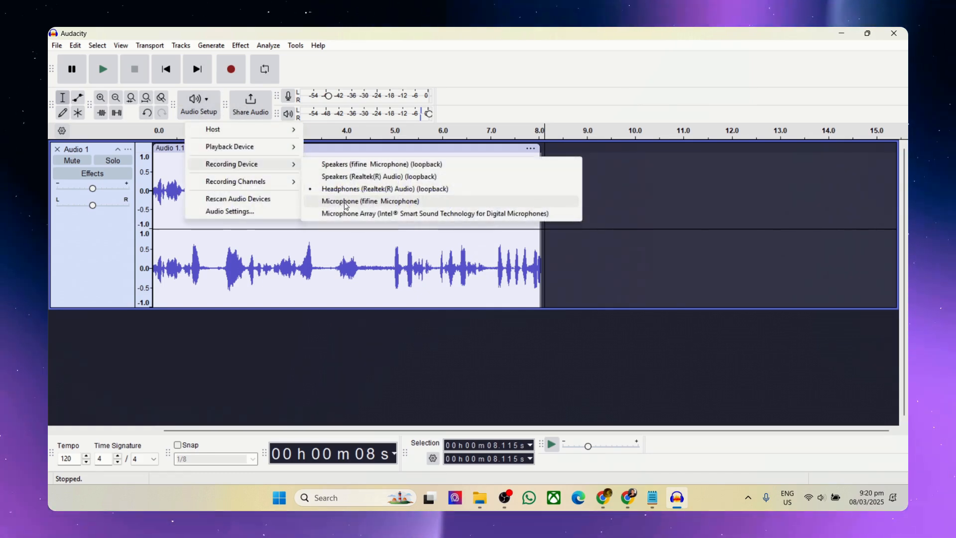
pyautogui.click(369, 201)
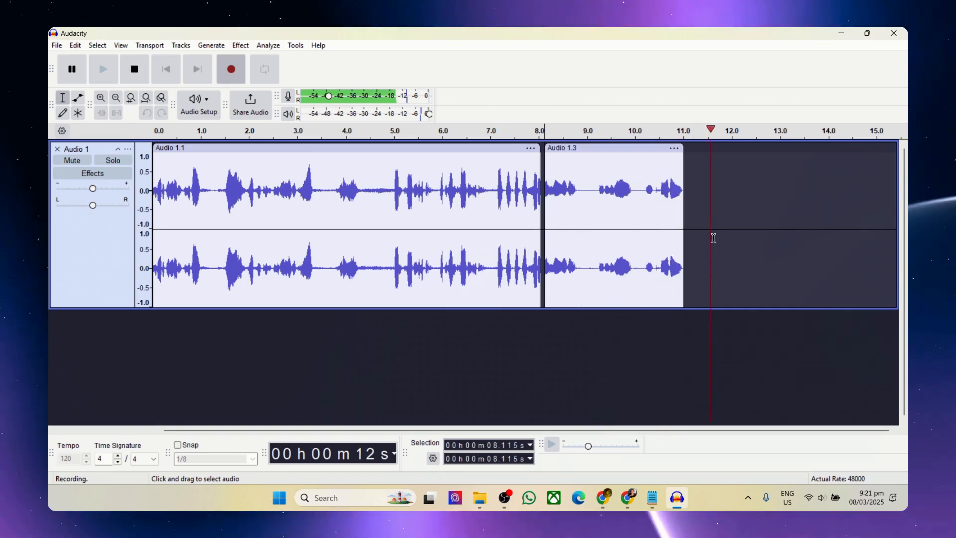
pyautogui.click(103, 69)
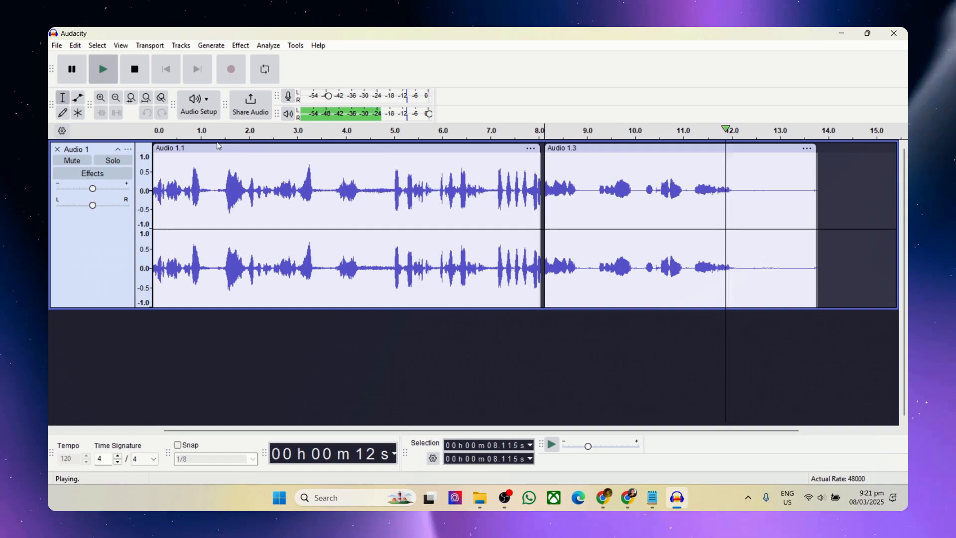
pyautogui.click(133, 68)
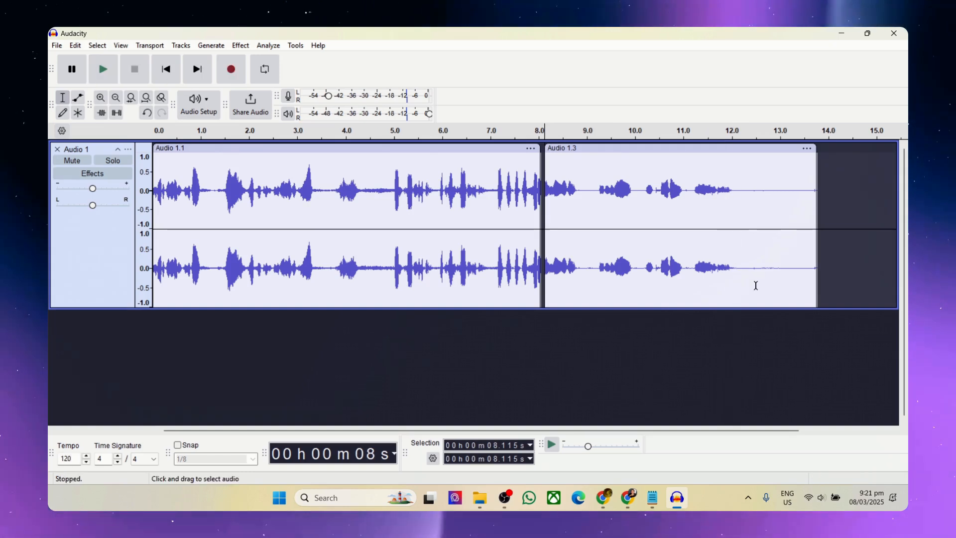
pyautogui.moveTo(797, 275)
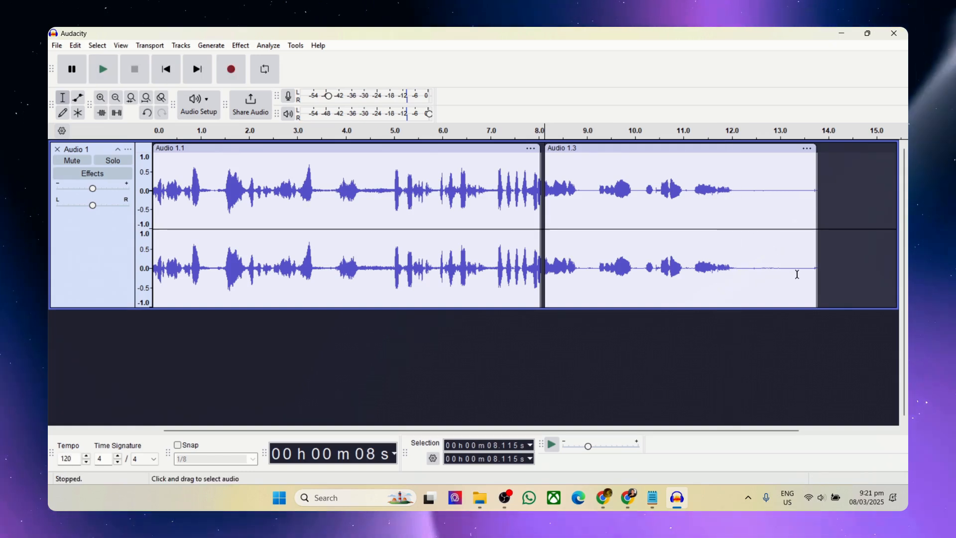